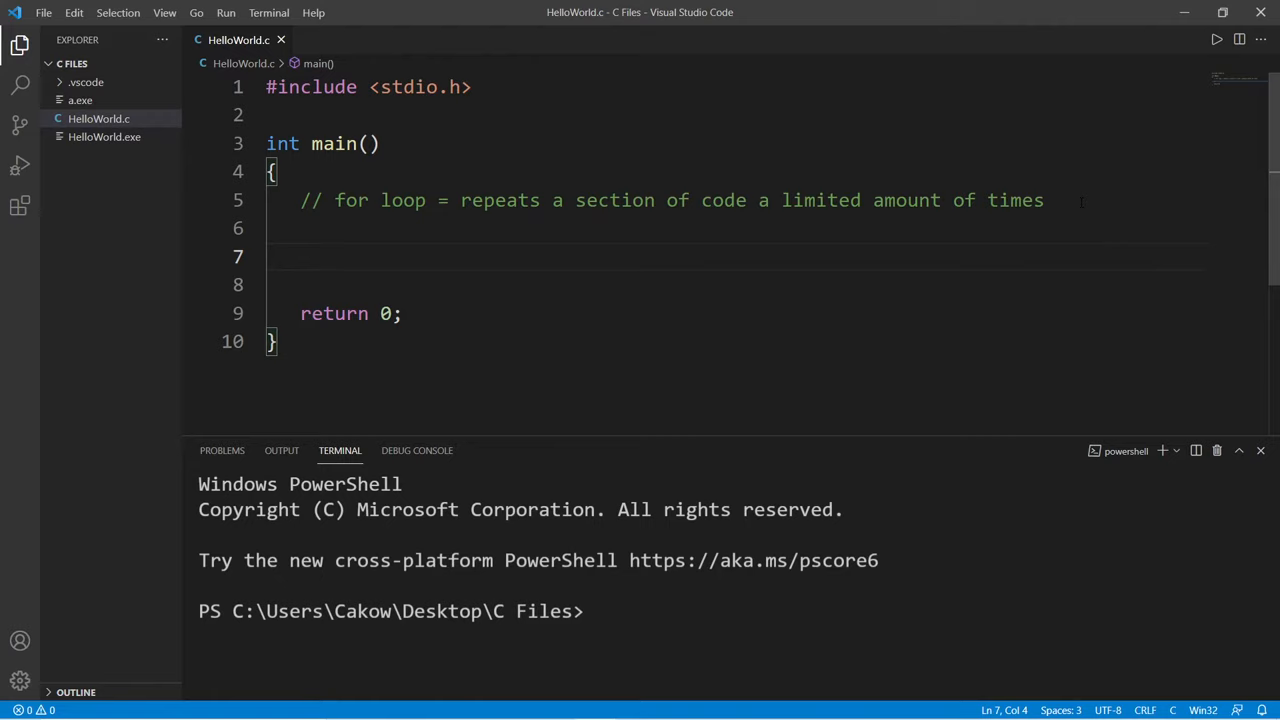
- Write an empty for() skeleton with braces below the for-loop comment inside main
text(for()
click(738, 284)
text({)
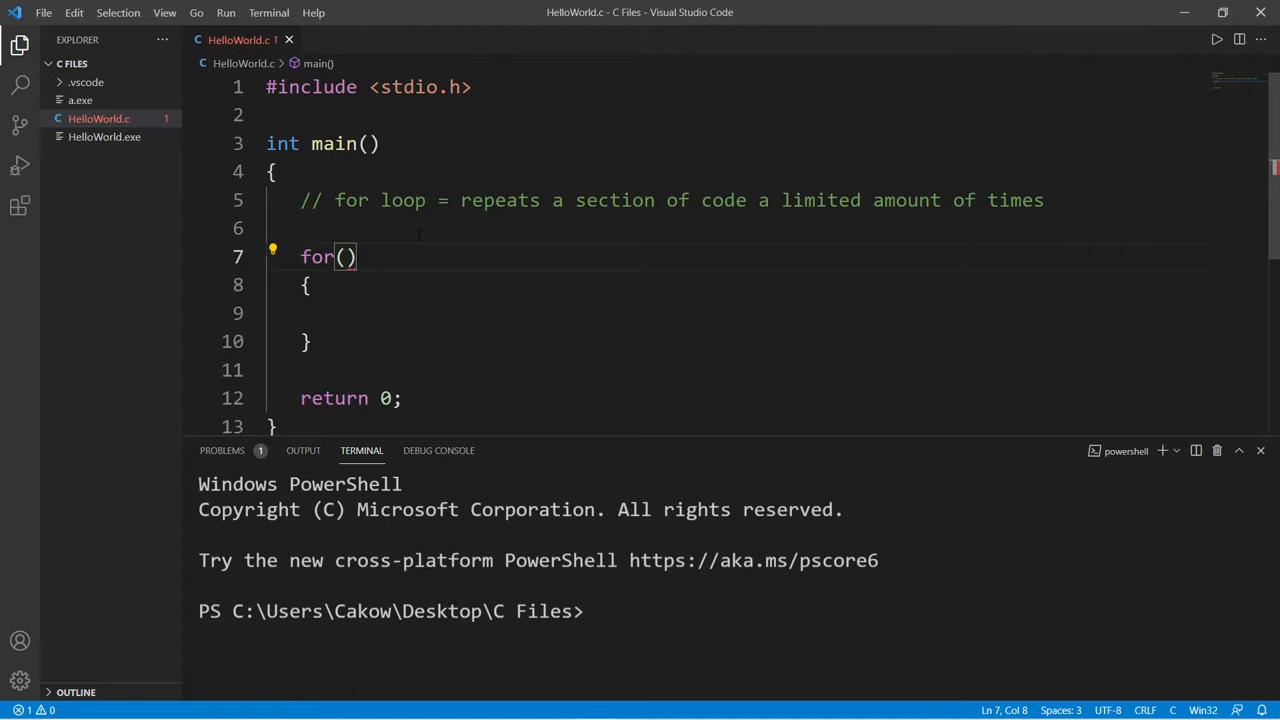
- Fill the header as int i = 1; i <= 10; i++ and begin a printf() call in the body
text(int i = 1;)
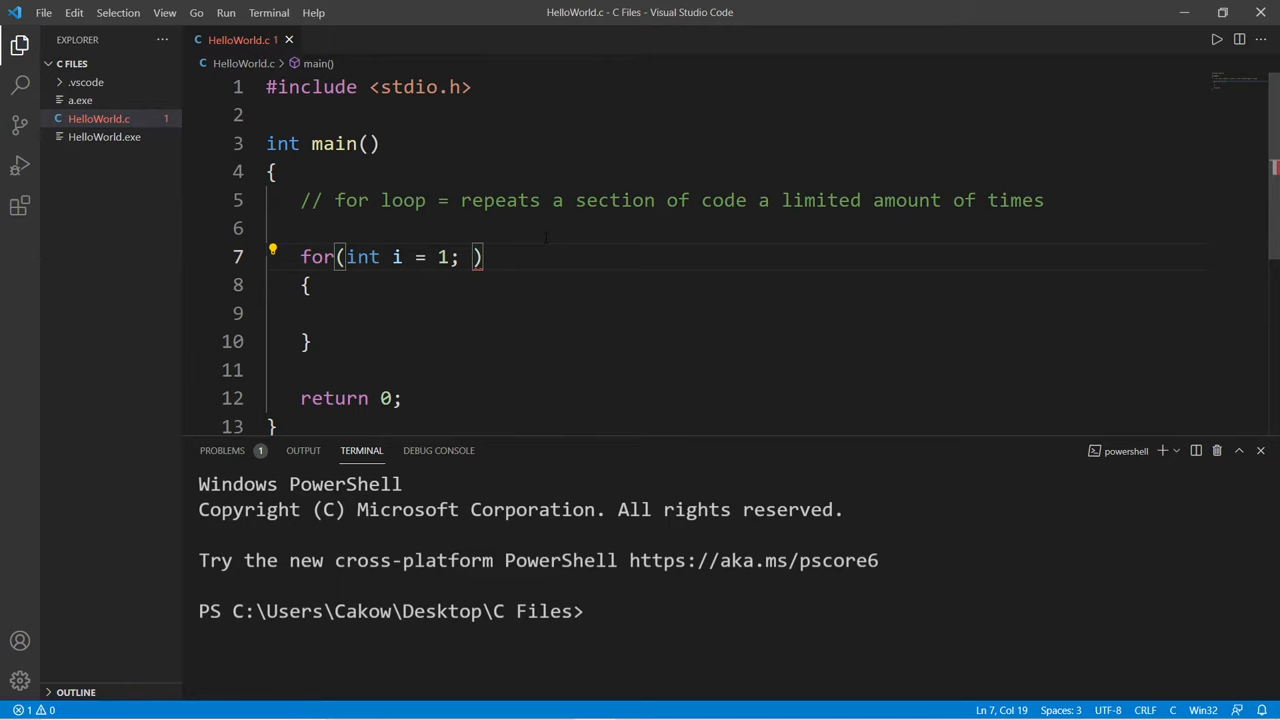
text(i)
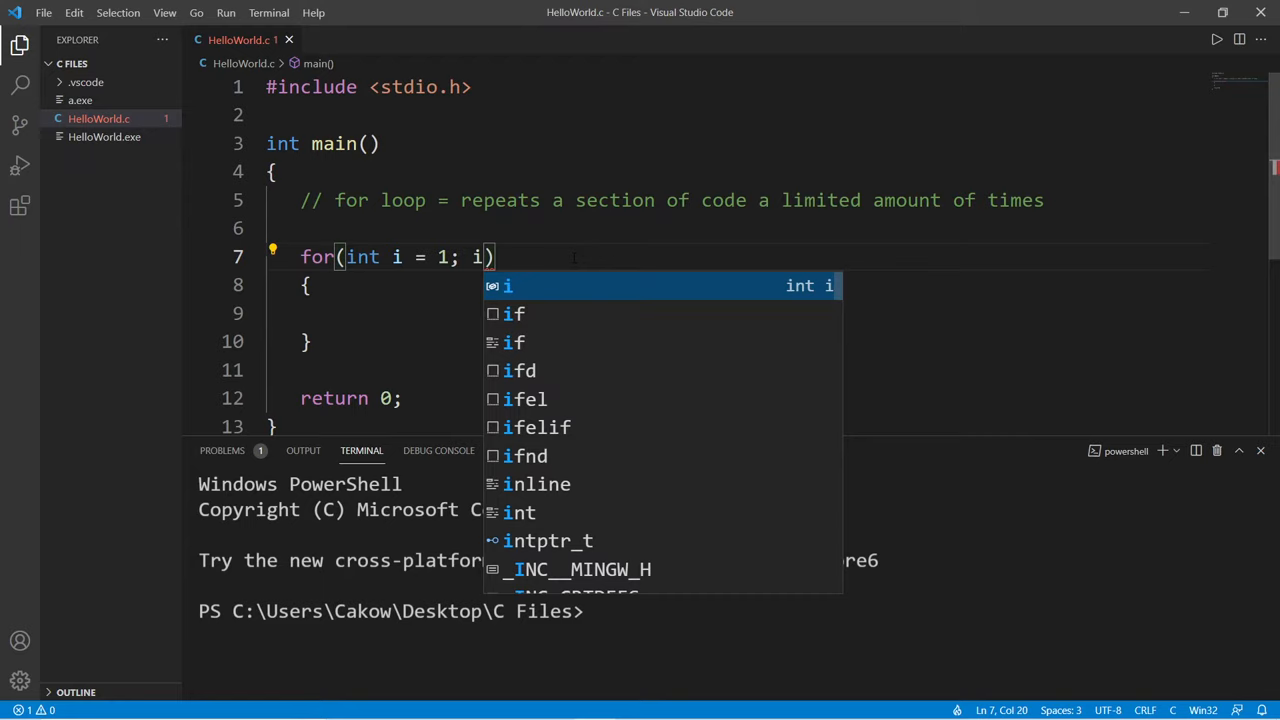
text(<= 10;)
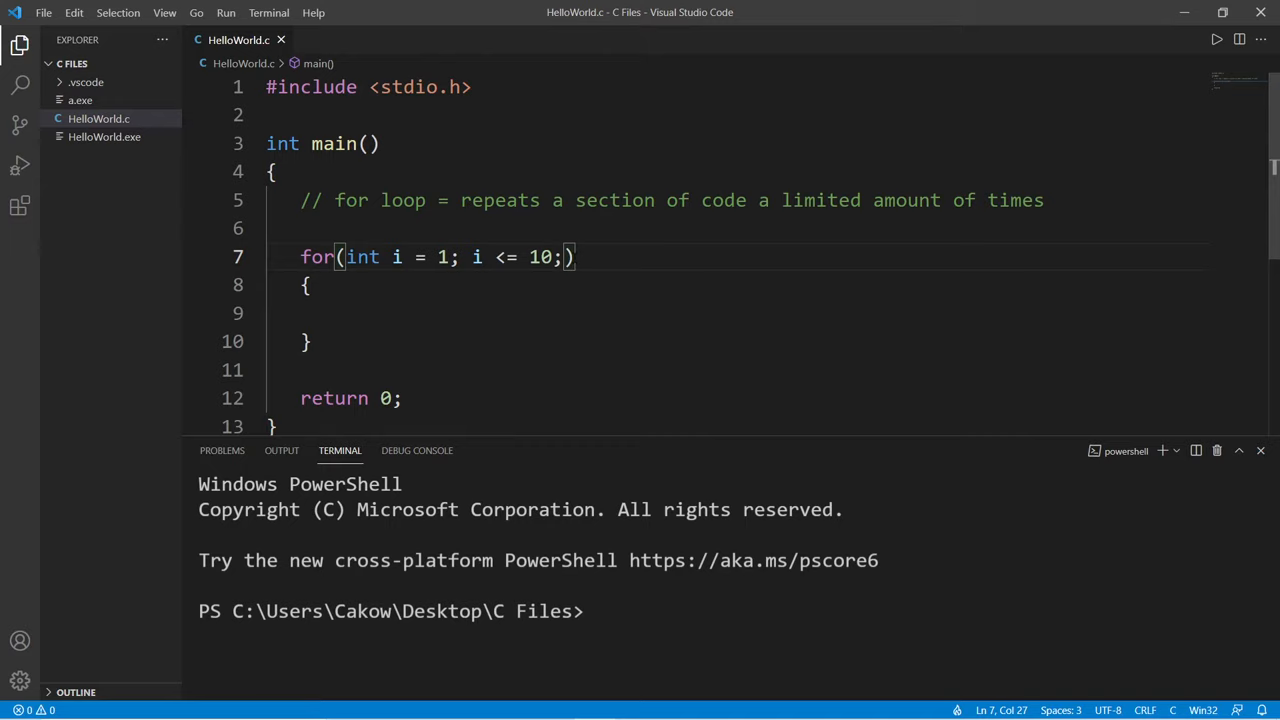
double_click(396, 256)
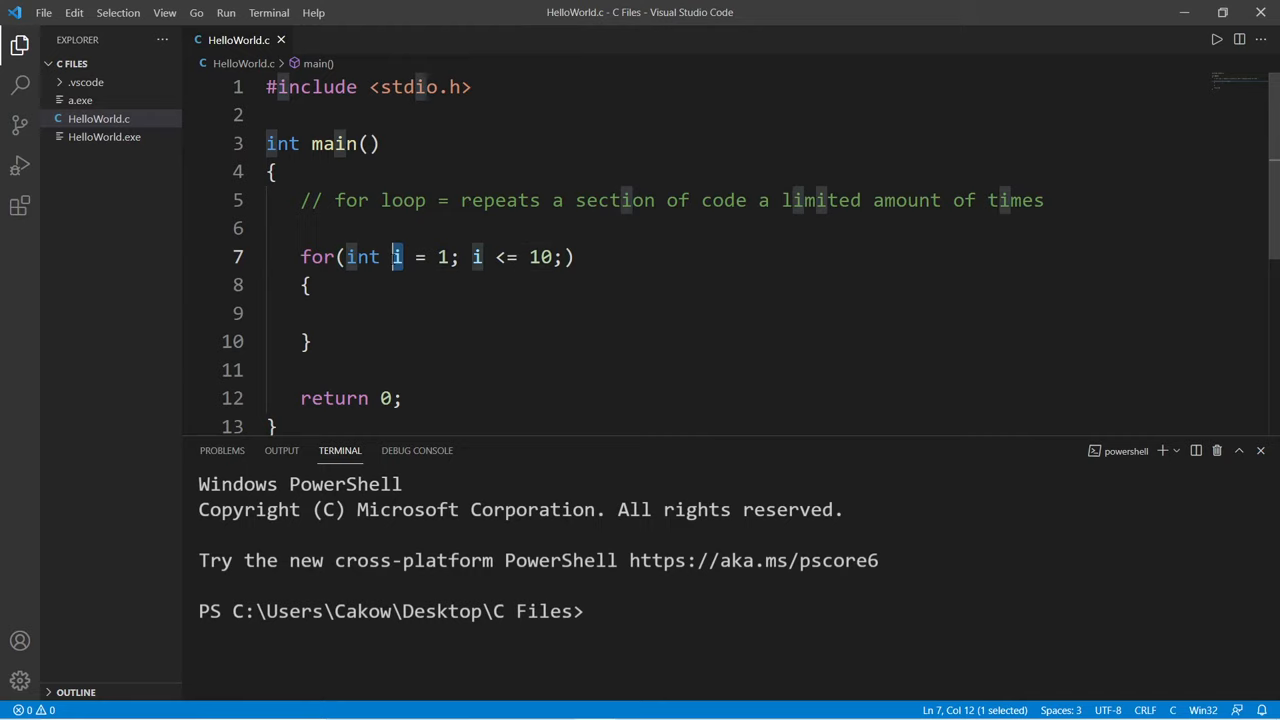
text(i++)
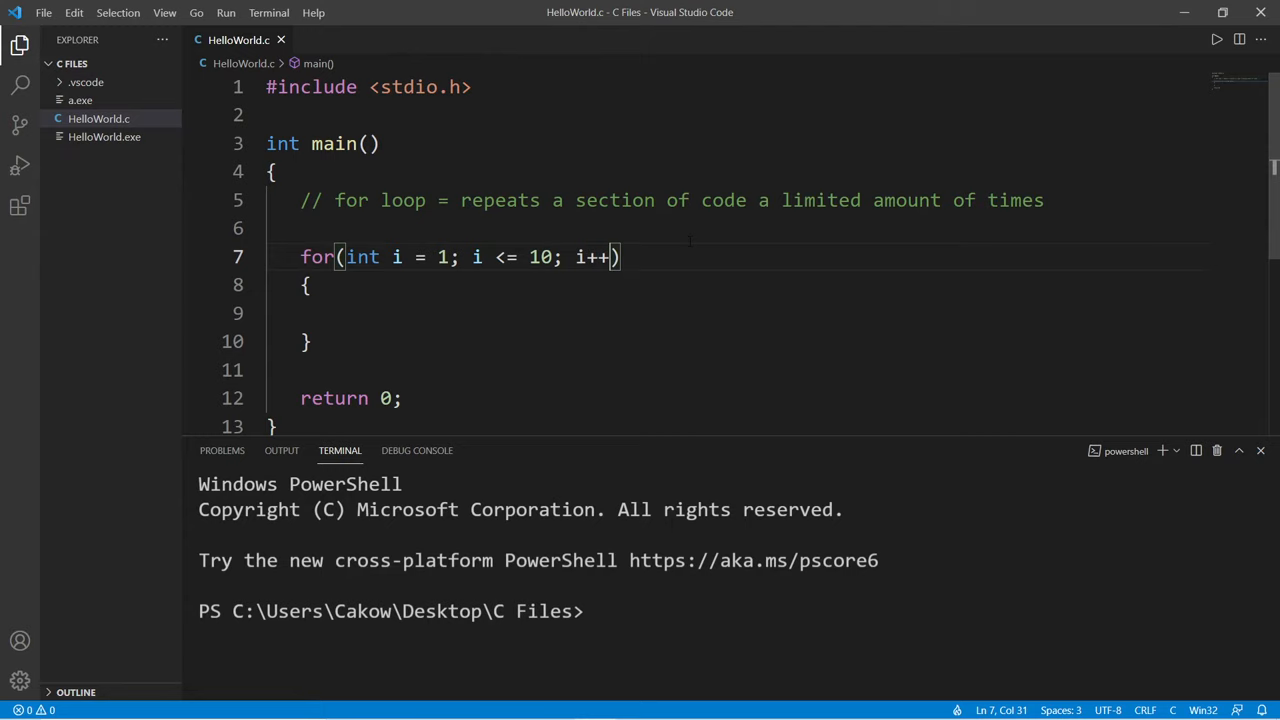
text(printf())
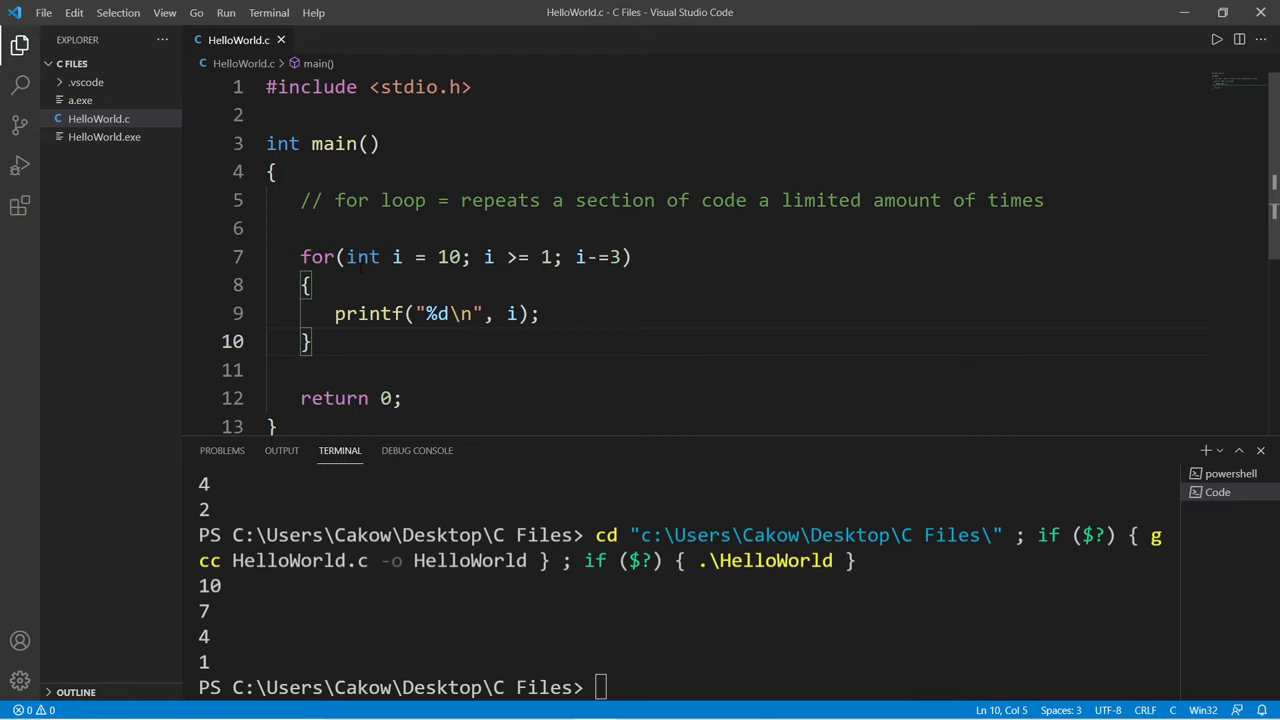
- Select the loop's int i = 10 declaration in the countdown header
drag(348, 256, 468, 256)
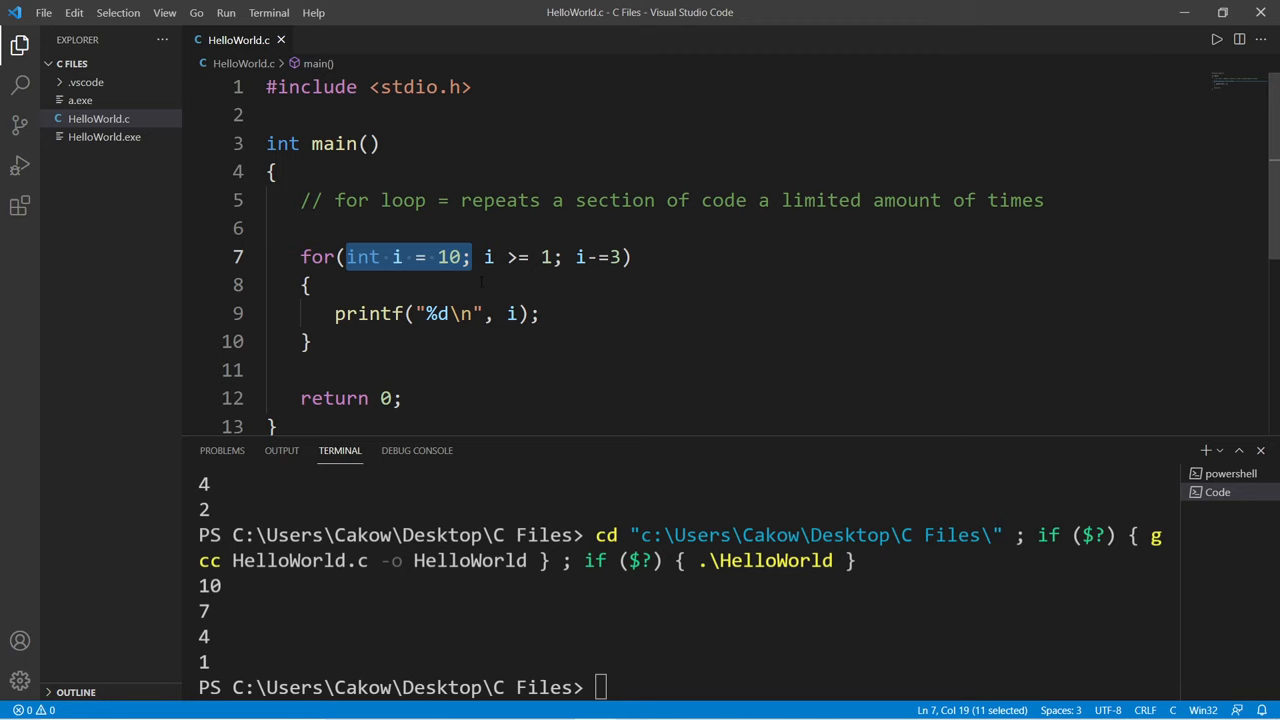